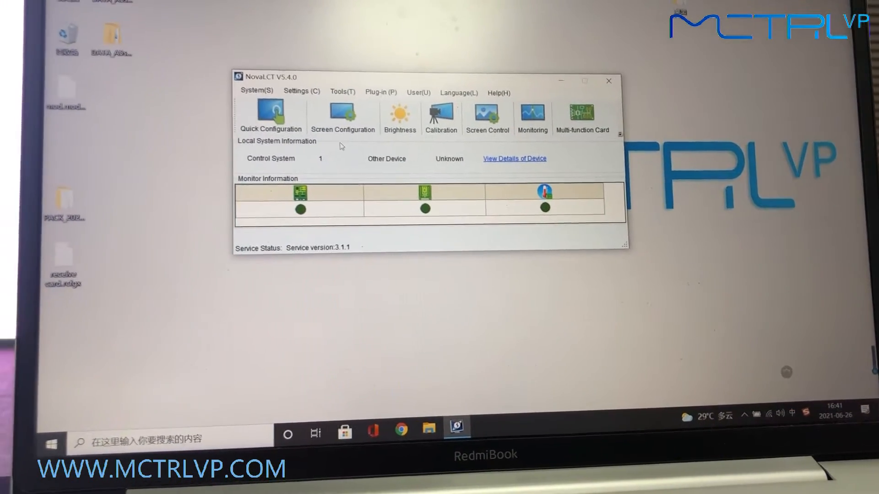
- Choose Configure Screen for the connected screen and launch the receiving card's Smart Settings
click(343, 115)
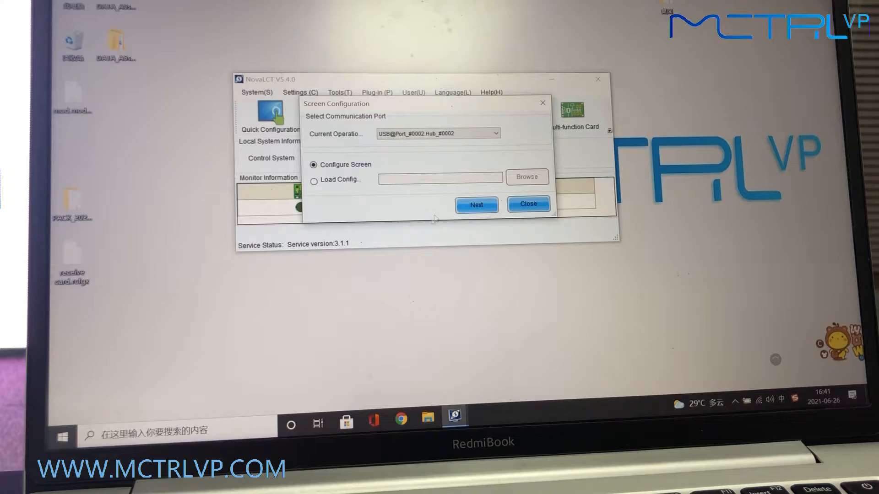
click(476, 205)
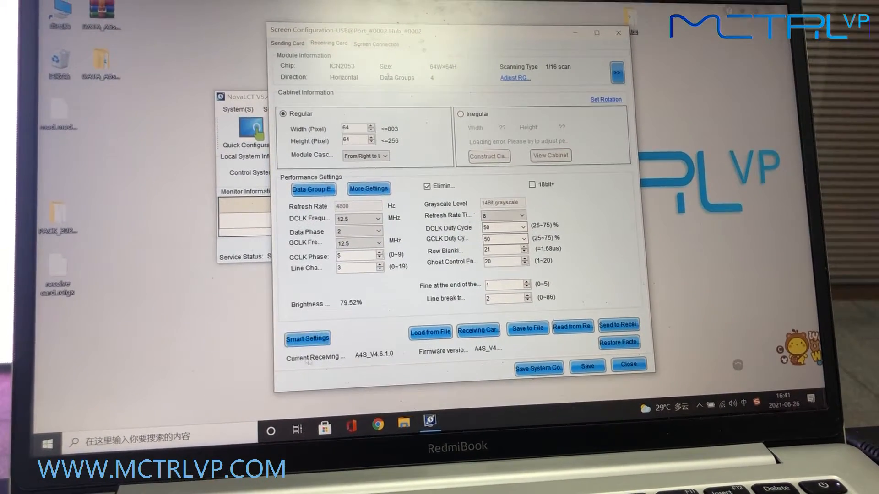
click(307, 339)
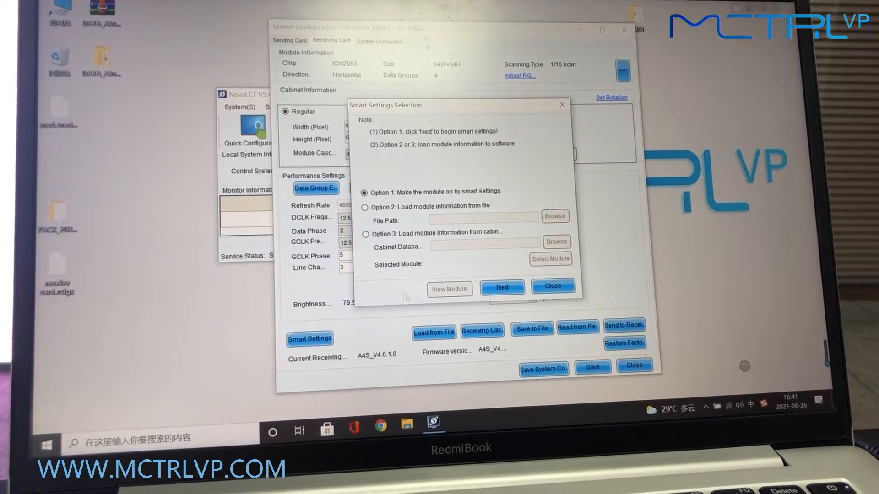
- Define an ICN2053 parallel-drive 64×64 module with 5958 decoding and Normal hub mode
click(502, 287)
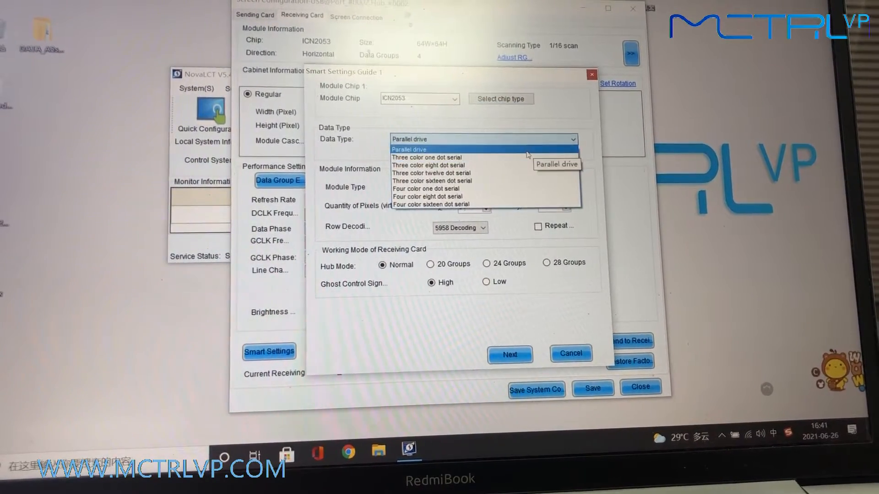
click(408, 149)
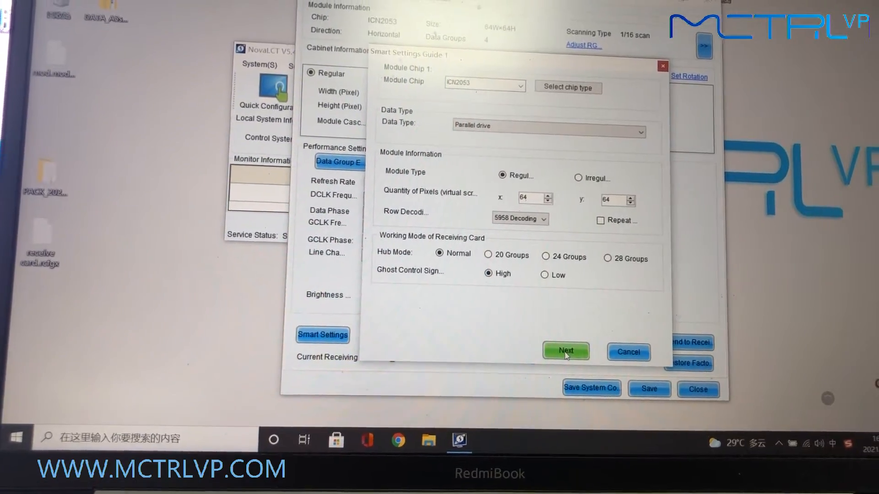
click(566, 351)
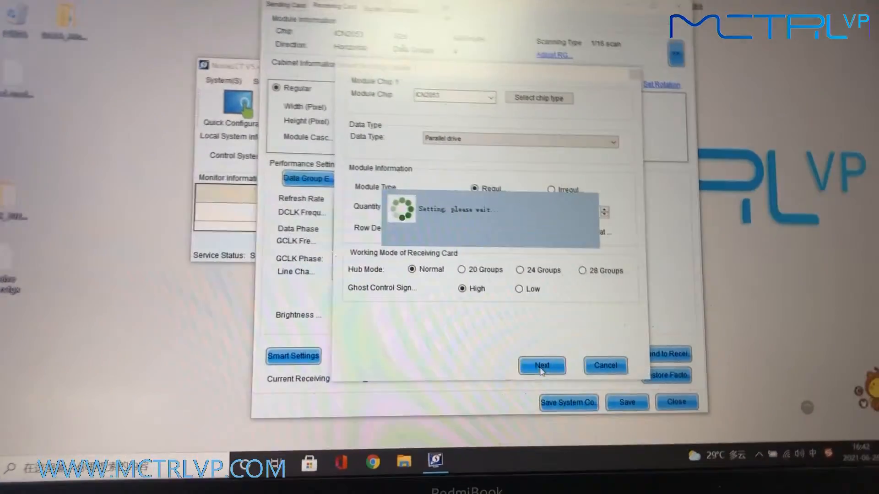
- Resume smart setup and match each test state's module colour, including Green for state 2
click(541, 365)
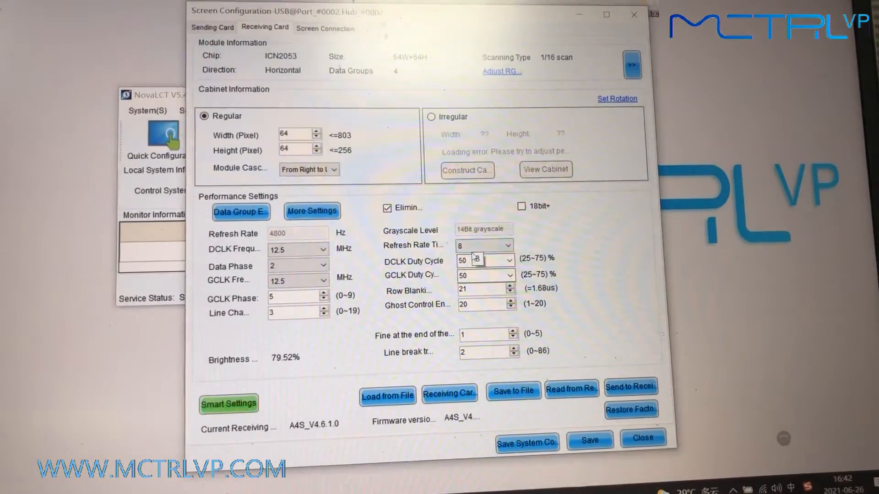
click(228, 404)
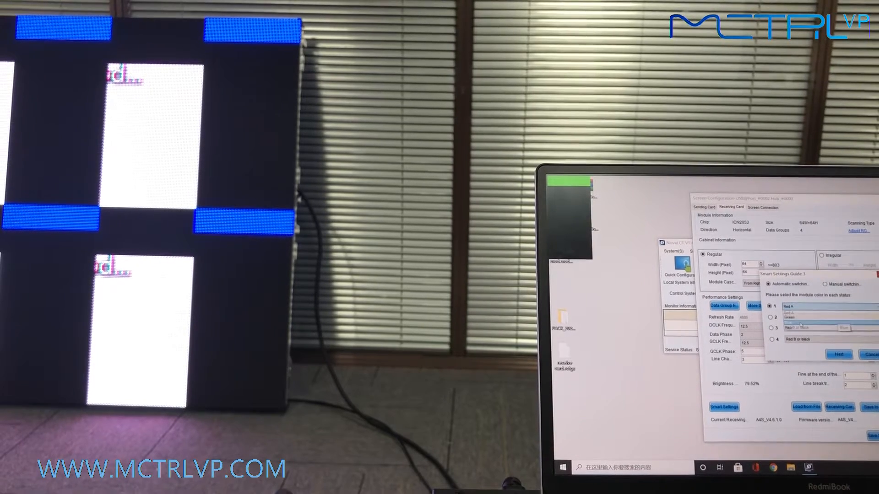
click(777, 317)
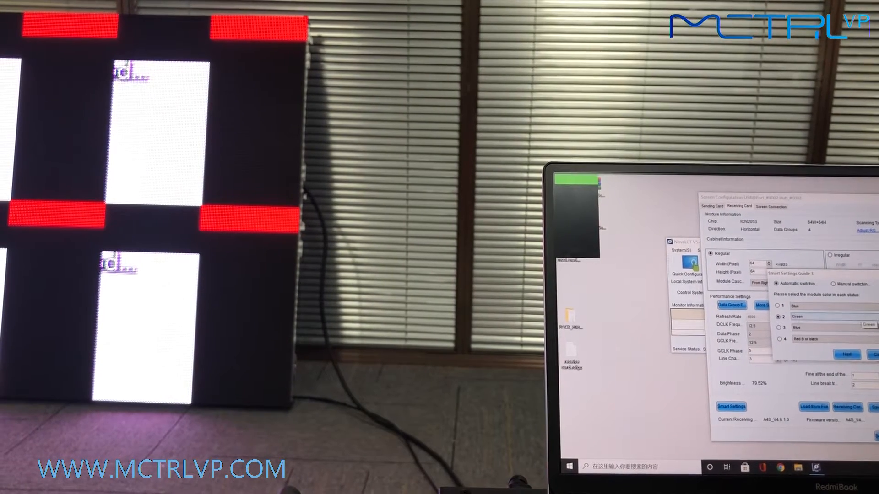
click(779, 327)
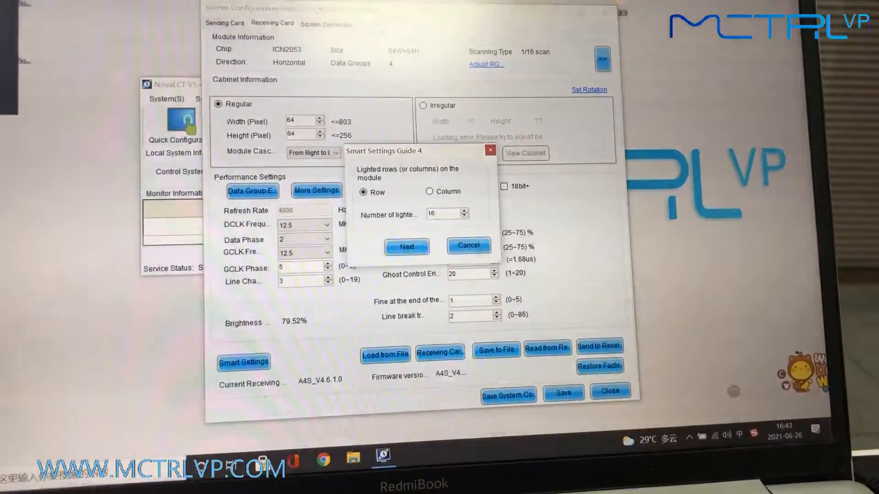
- Report 16 lighted rows in Guide 4 and keep quantity 1 in Guide 5
click(406, 247)
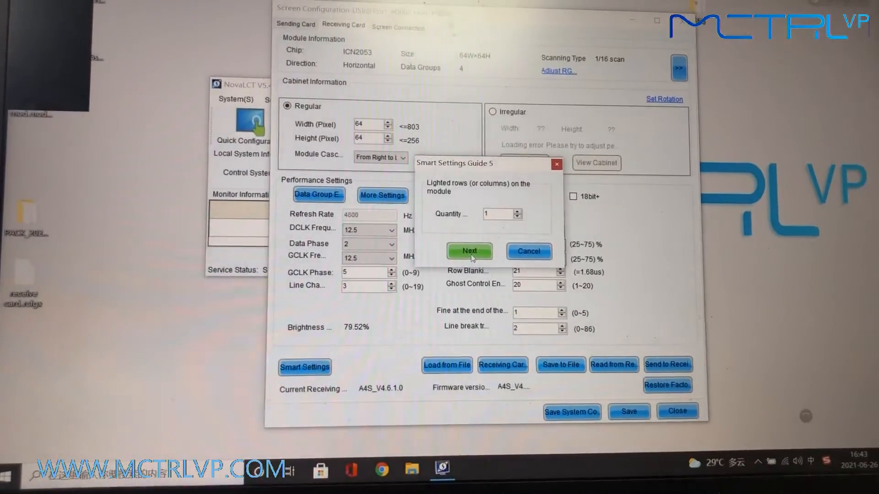
click(469, 251)
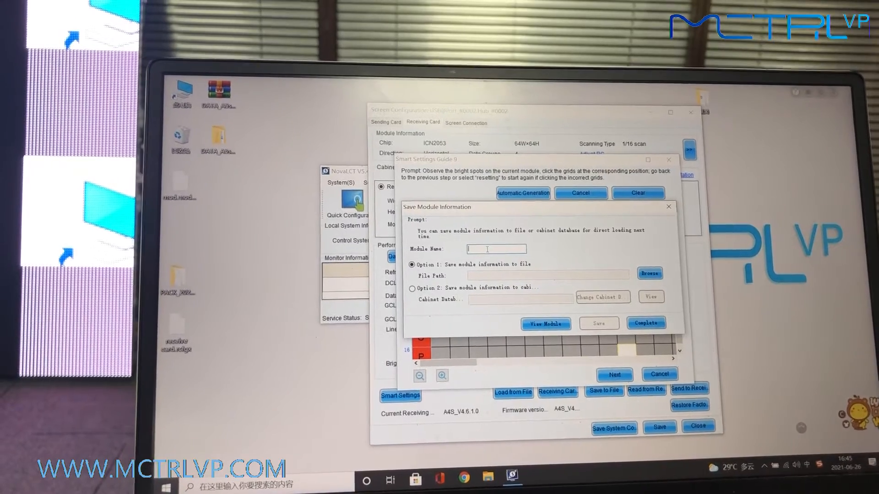
- Name the module 99 and save it as 99.module on the Desktop
text(99)
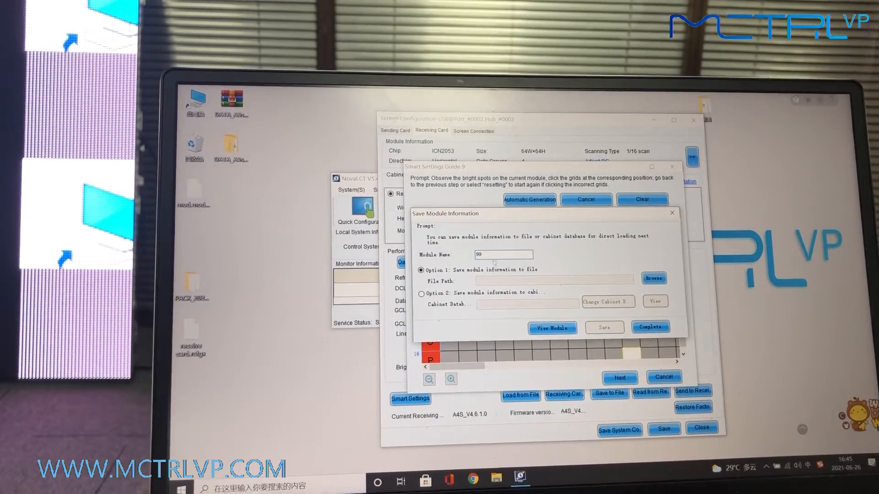
click(653, 278)
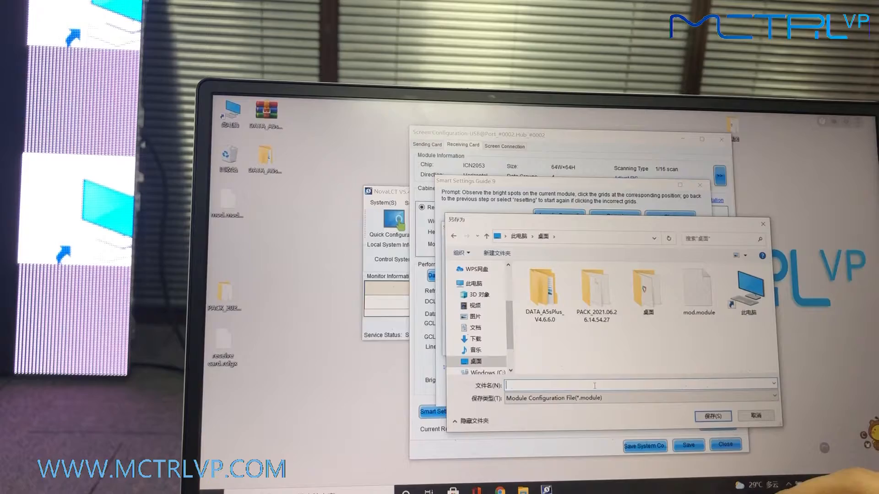
text(99)
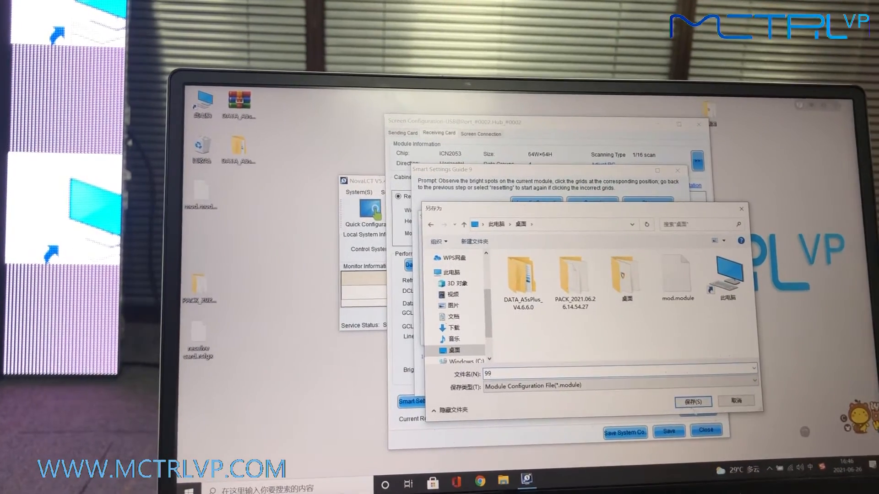
click(692, 402)
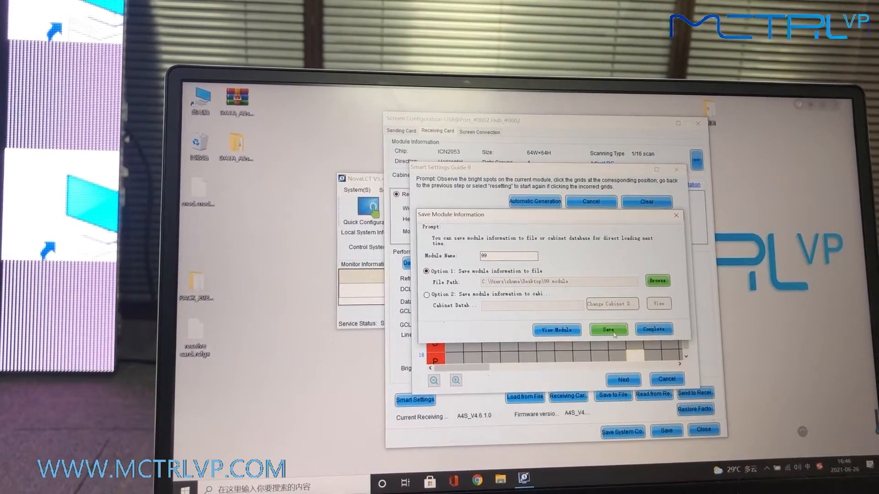
click(608, 330)
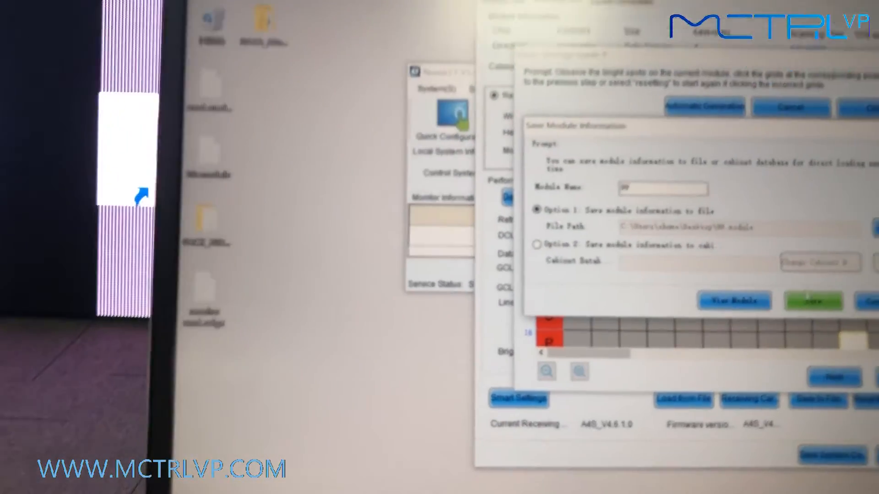
click(813, 301)
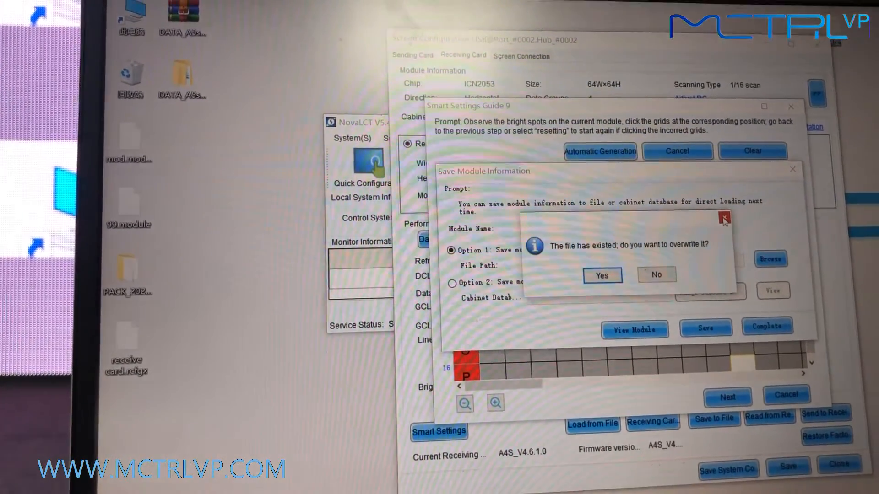
- Confirm overwriting the existing module file with the new module information
click(602, 274)
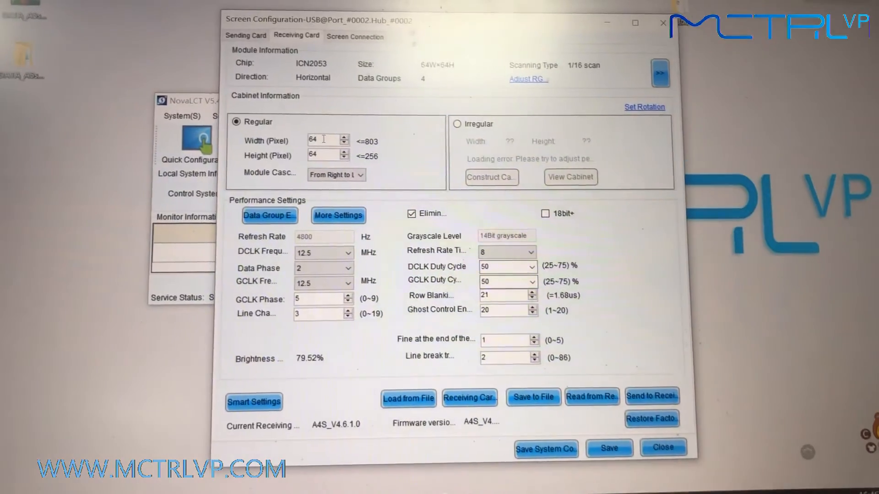
- Enter 128 for both cabinet width and height in pixels
text(128)
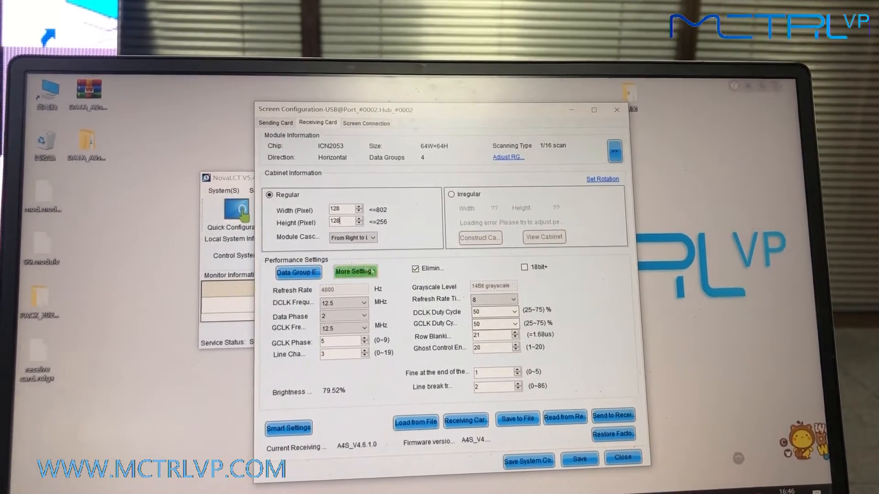
- Enable symmetrical output under More Settings' Symmetrical/Data Group Extension
click(353, 271)
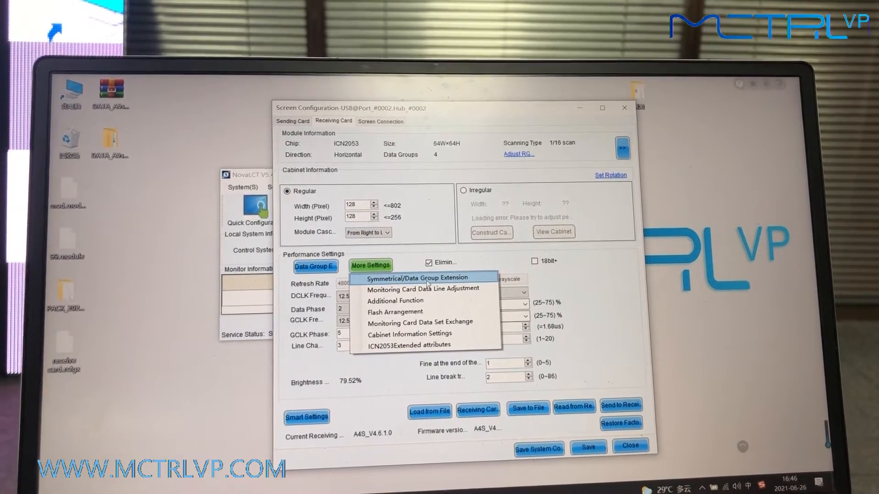
click(415, 278)
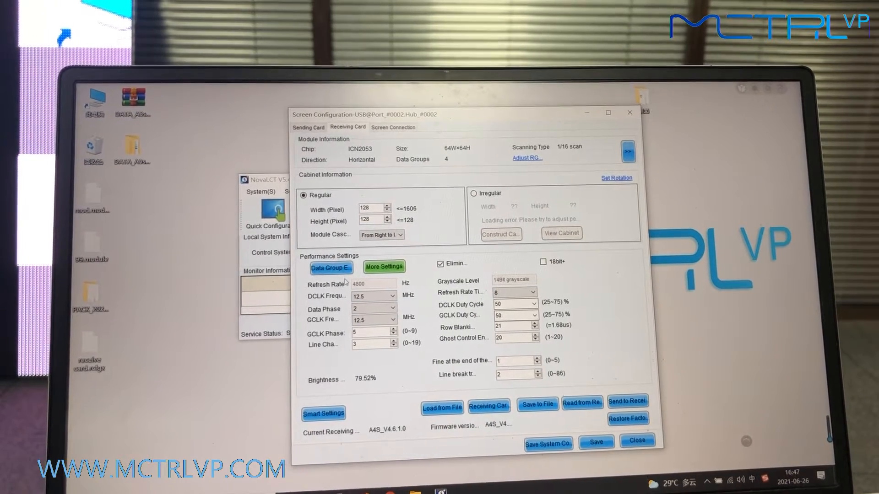
mouse_move(329, 271)
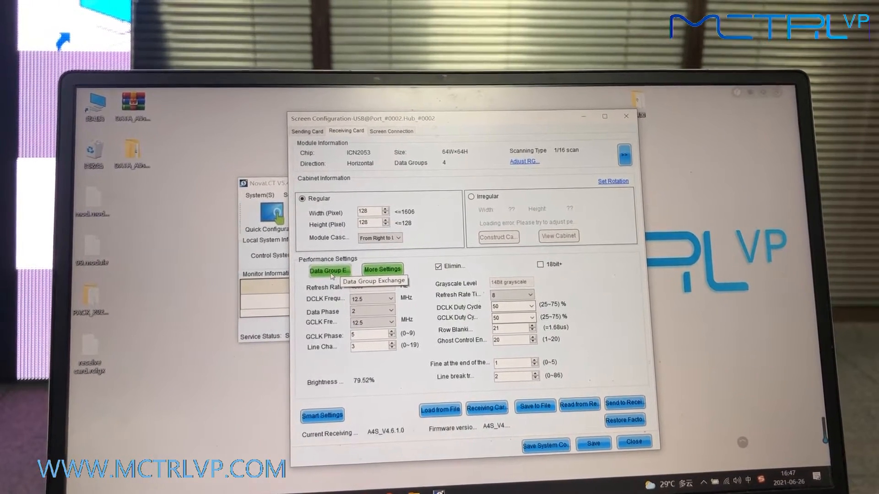
- Open the Data Group Exchange table and set column A row 1 to 9
click(328, 271)
text(9)
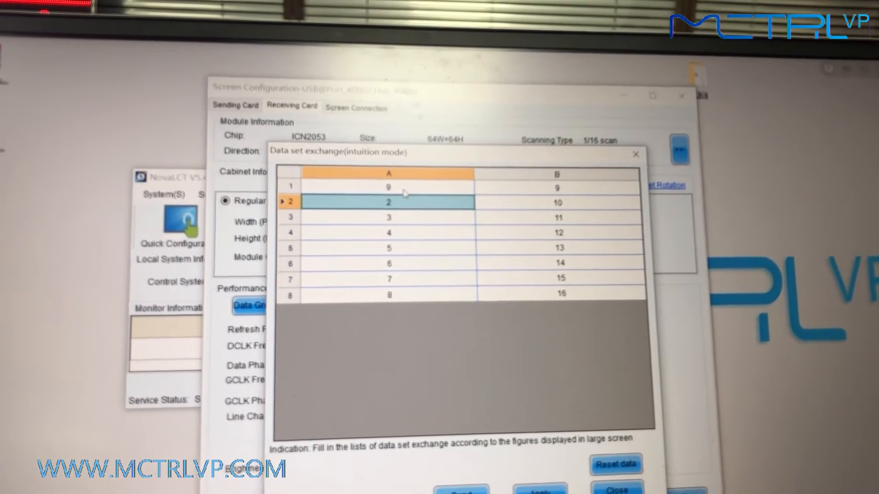
- Fill column A rows 2–8 with 10–16 and column B rows 1–7 with 1–7
text(10)
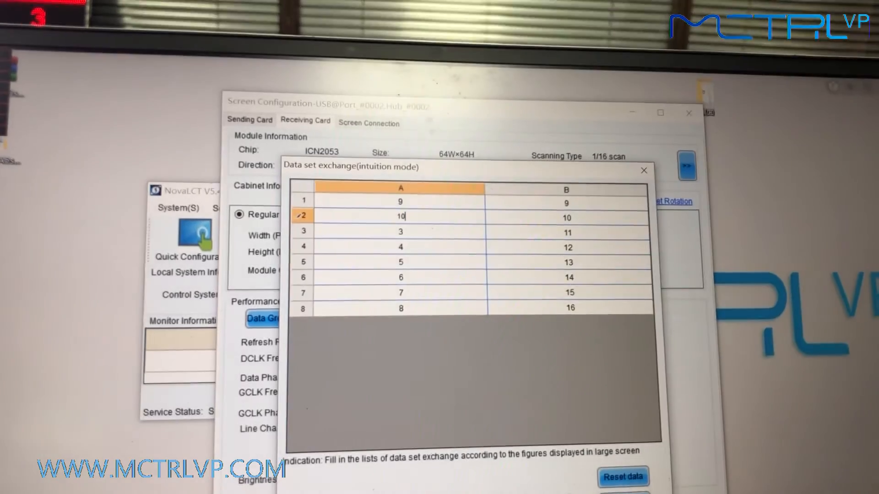
click(399, 223)
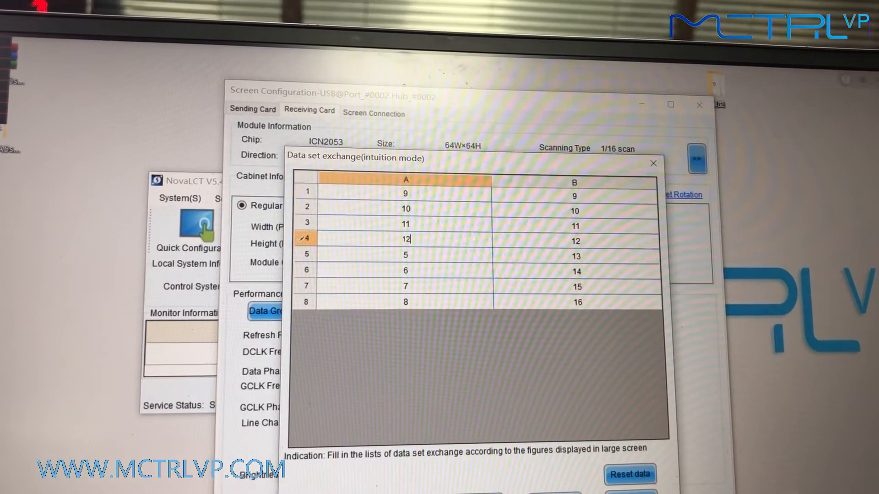
click(406, 255)
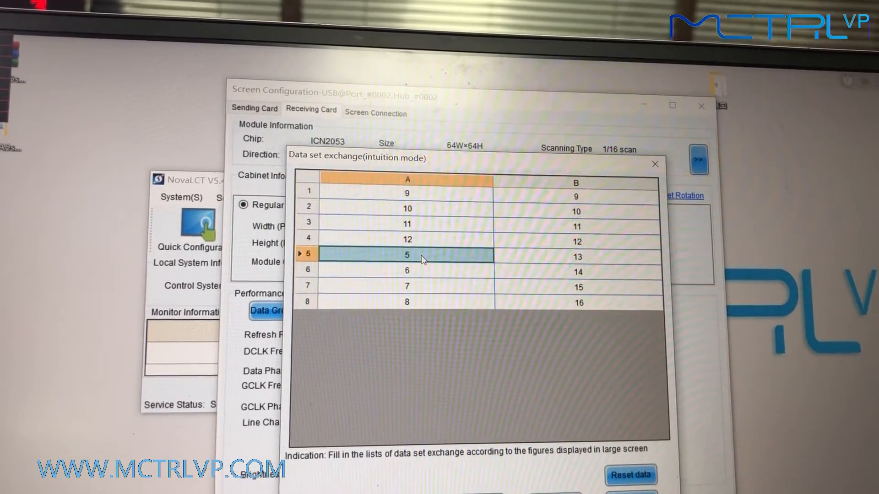
text(13)
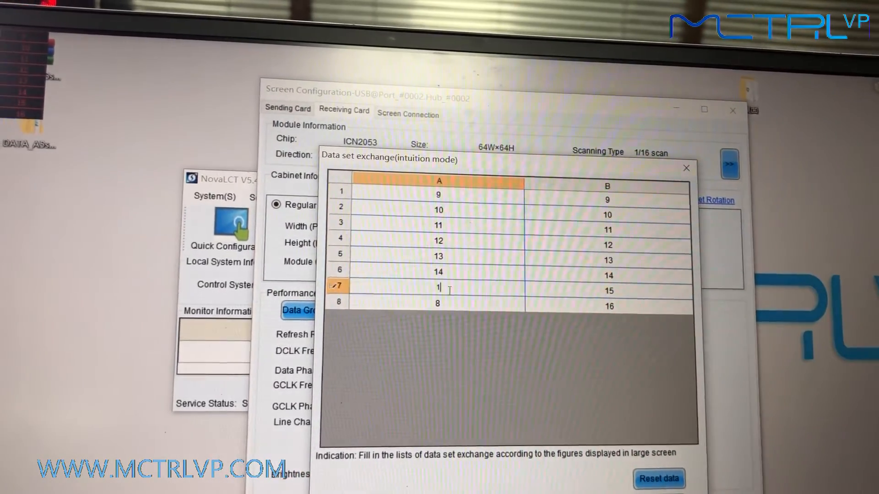
text(15)
click(608, 290)
text(7)
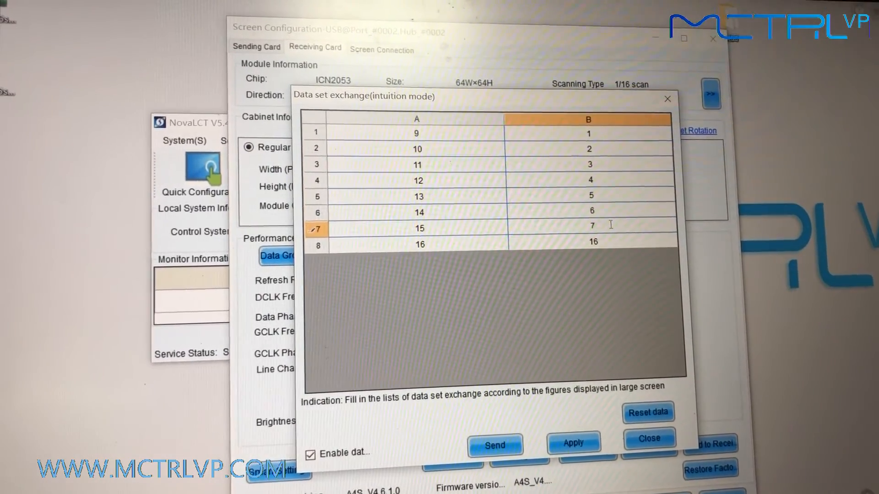
- Enter 8 in row 8 of column B and apply the data group exchange mapping
text(8)
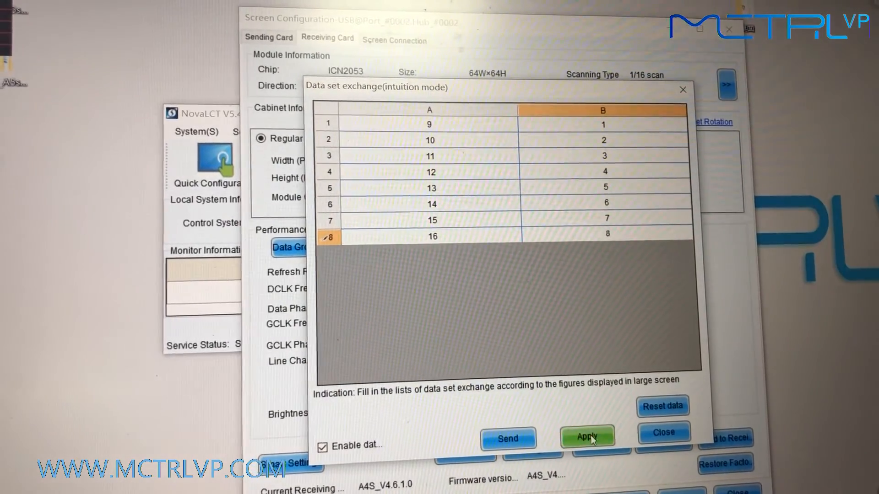
click(587, 437)
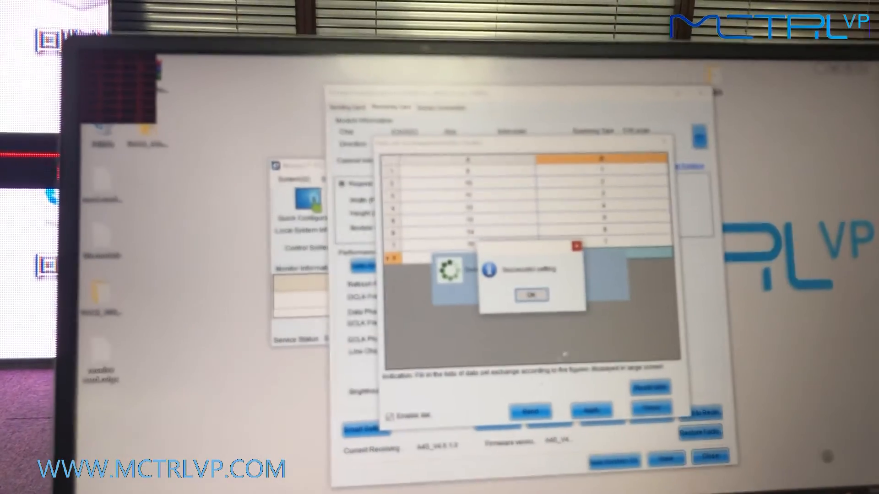
- Acknowledge the successful data group exchange setting message with OK
click(529, 294)
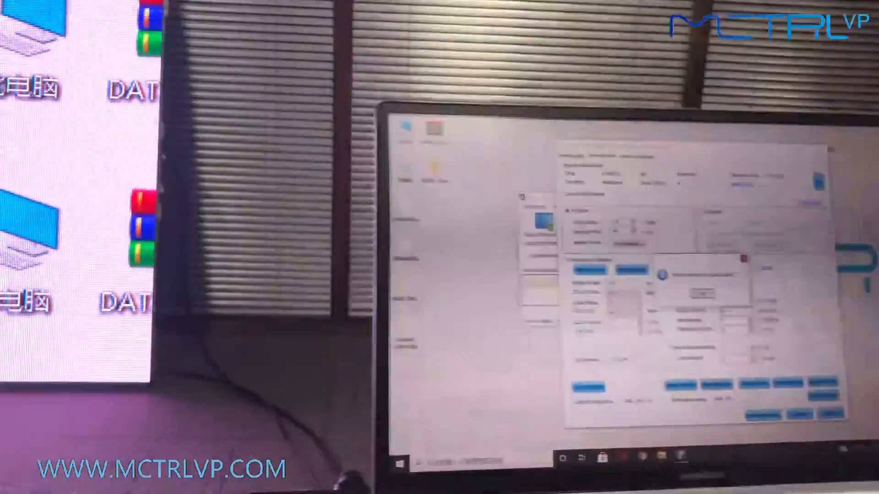
- Dismiss the 'Sent parameters successfully' confirmation message
click(631, 408)
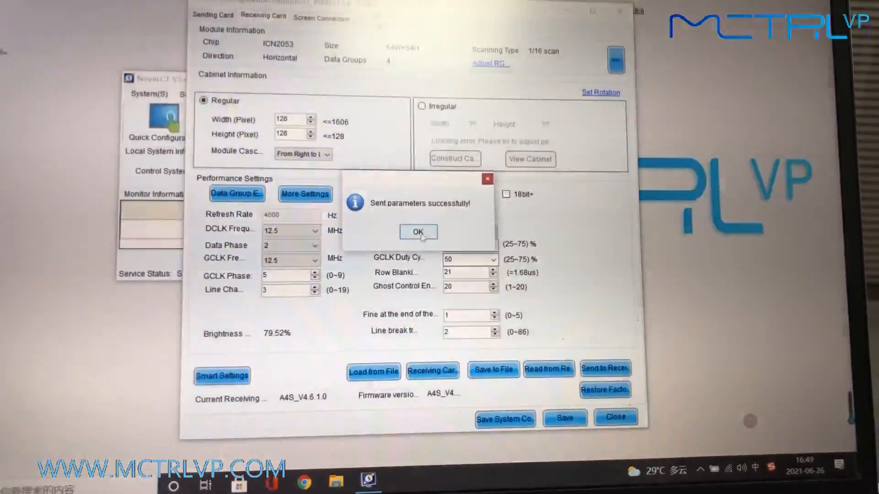
click(417, 231)
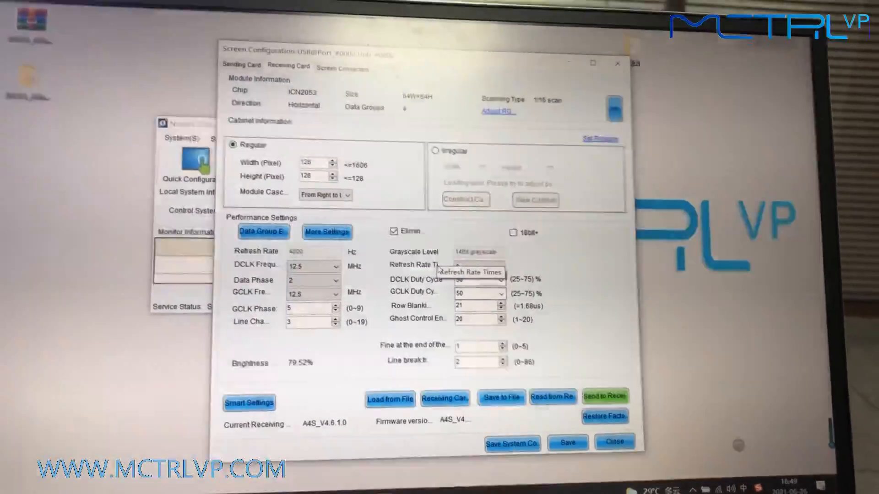